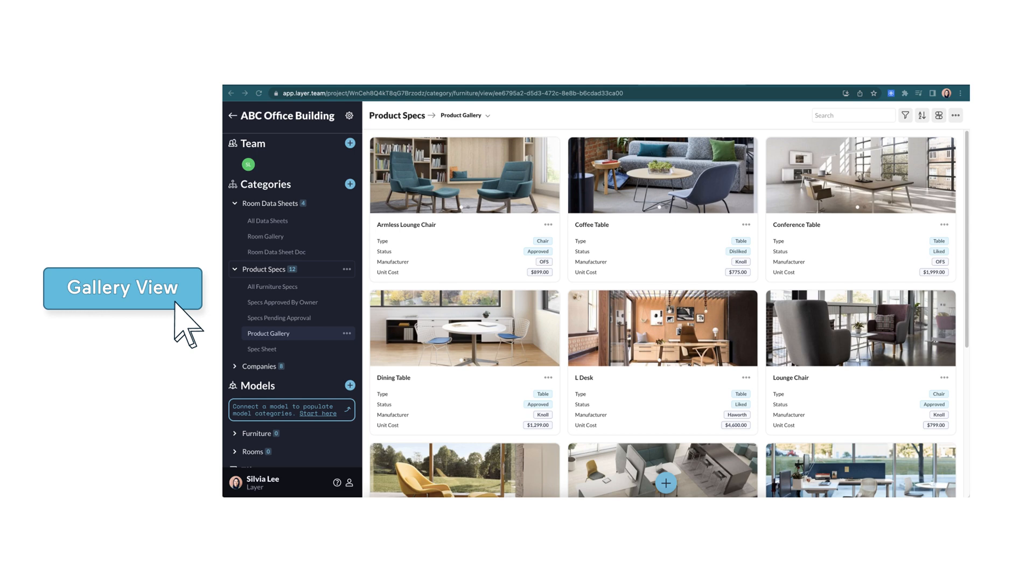
Switch Product Specs to the Spec Sheet document view showing the Training Table
left_click(262, 348)
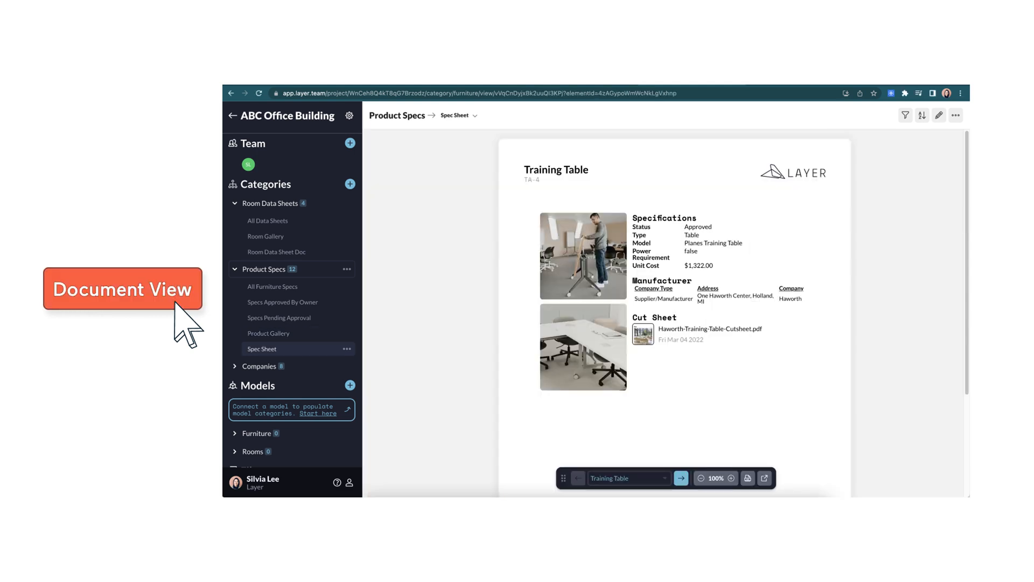